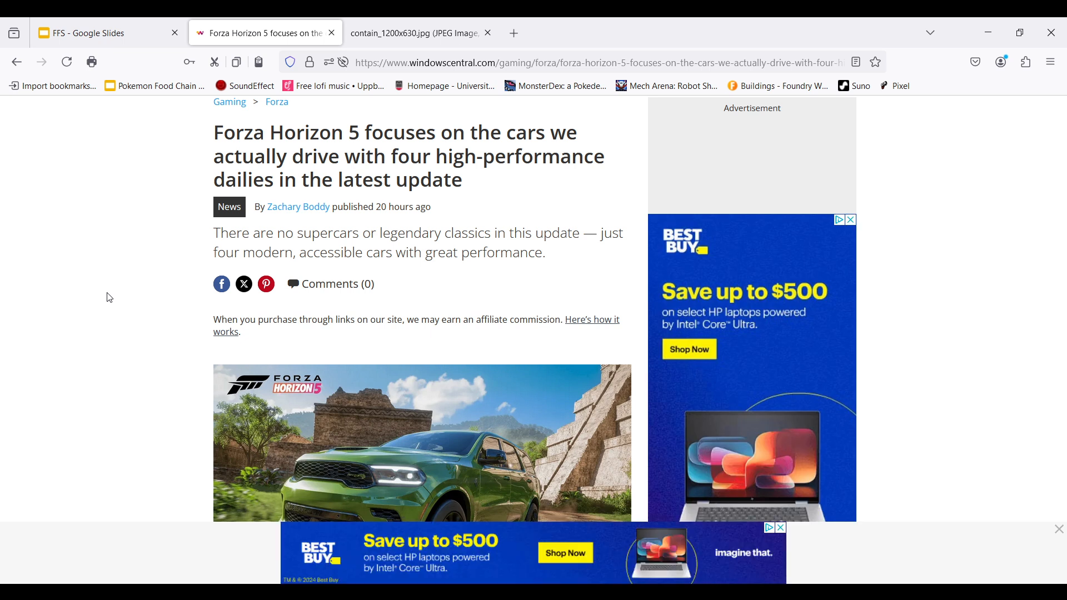
{"action": "mouse_move", "coordinate": [780, 534]}
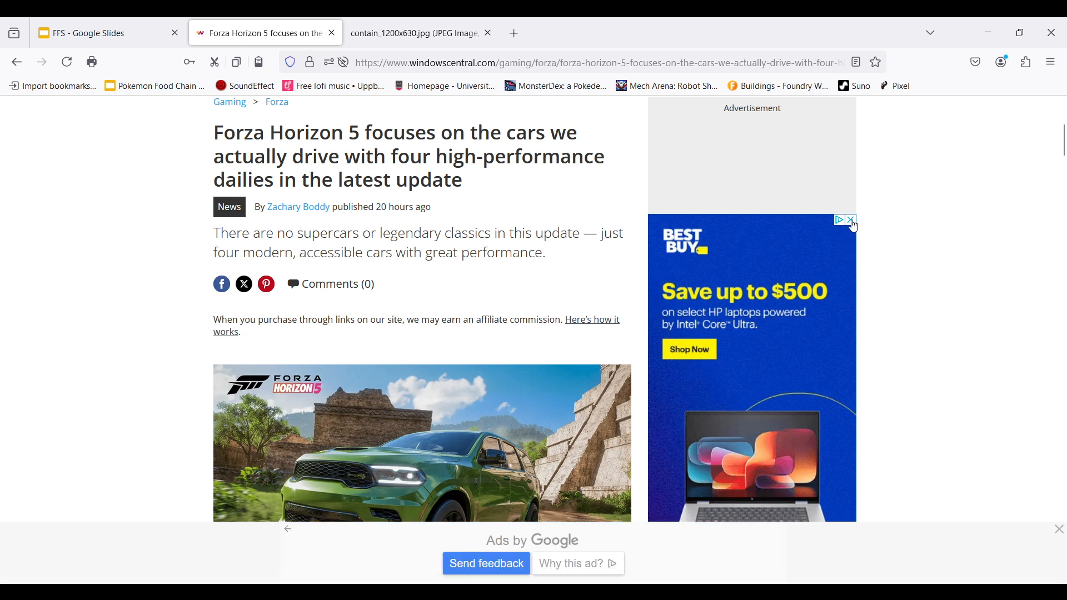
Close the Best Buy laptop ad beside the Forza Horizon 5 headline.
{"action": "left_click", "coordinate": [851, 221]}
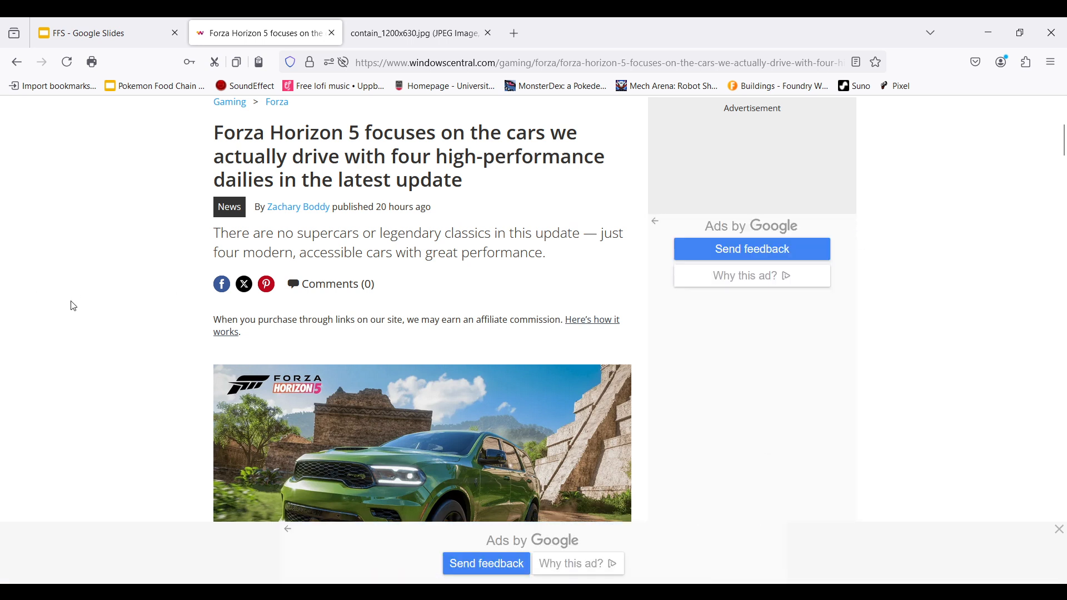
{"action": "mouse_move", "coordinate": [80, 305]}
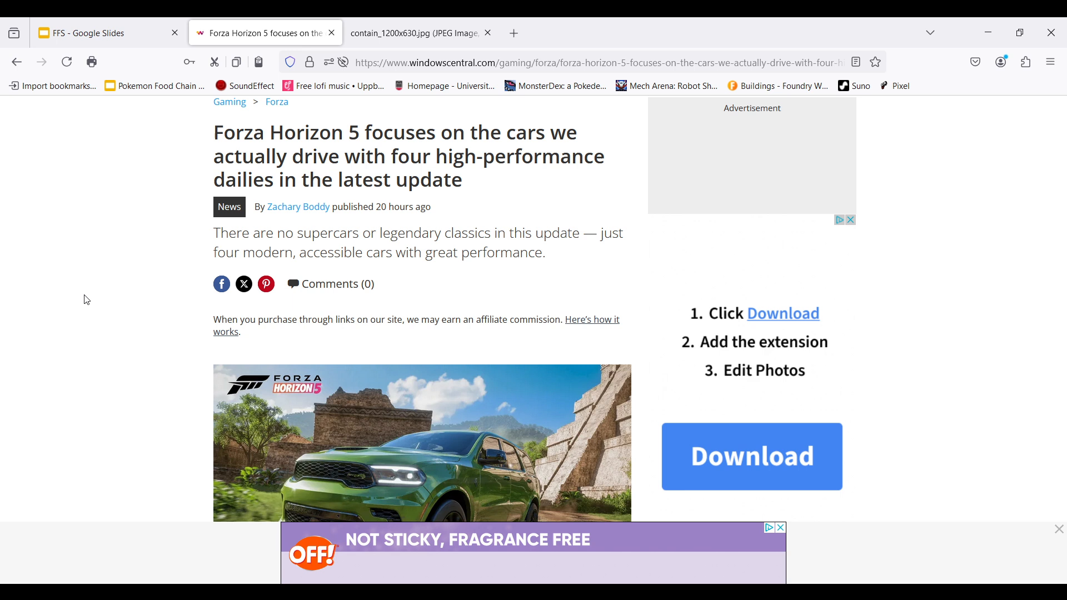
Scroll past the lead image to the 'What you need to know' summary and opening paragraph.
{"action": "scroll", "scroll_direction": "down", "scroll_amount": 3}
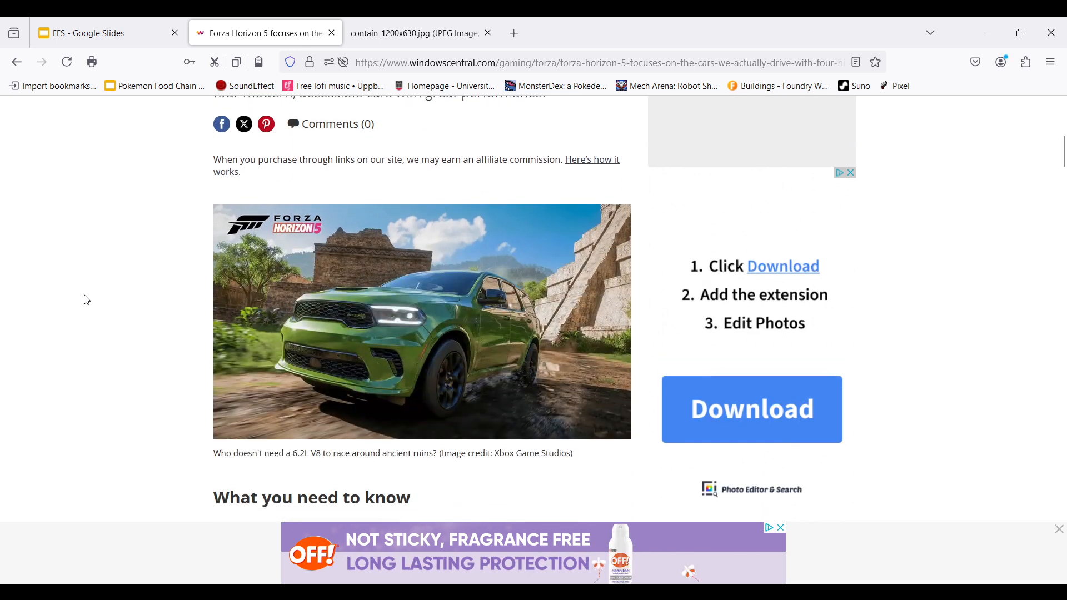
{"action": "scroll", "scroll_direction": "down", "scroll_amount": 3}
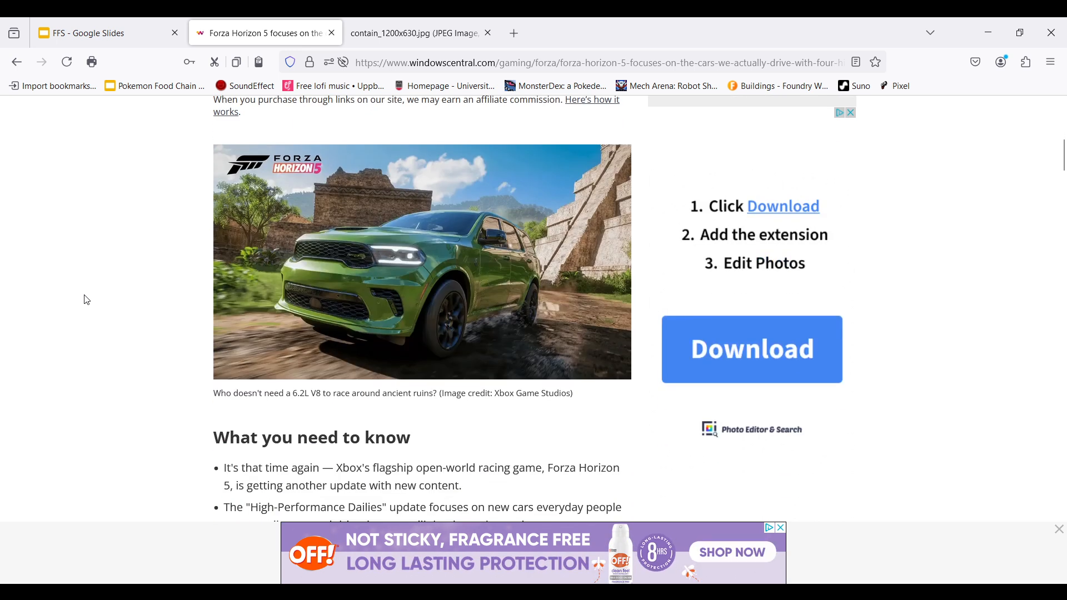
{"action": "scroll", "scroll_direction": "down", "scroll_amount": 3}
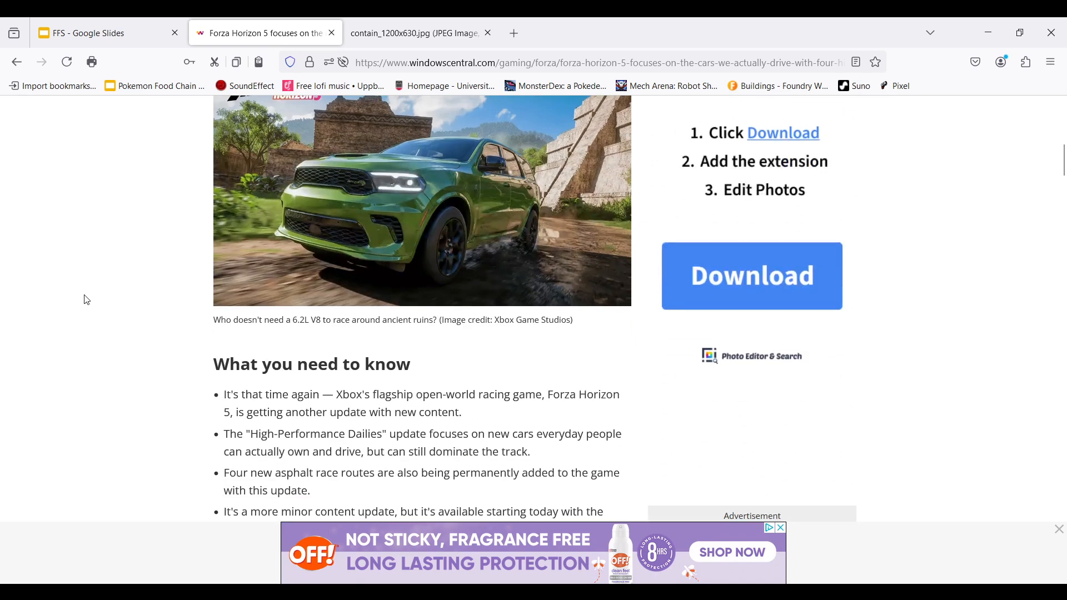
{"action": "scroll", "scroll_direction": "down", "scroll_amount": 3}
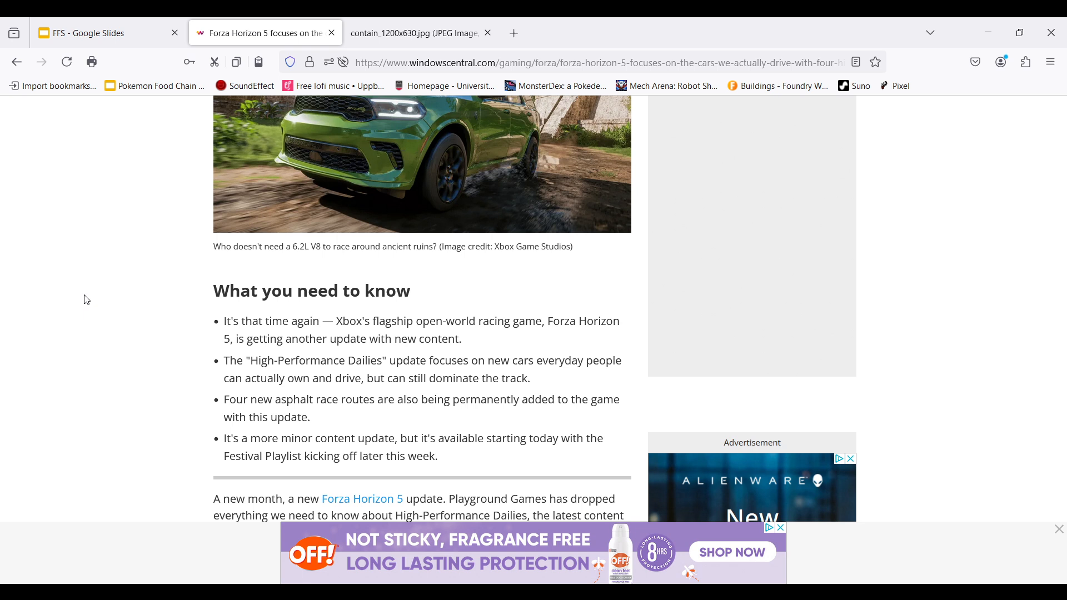
{"action": "left_click", "coordinate": [1059, 529]}
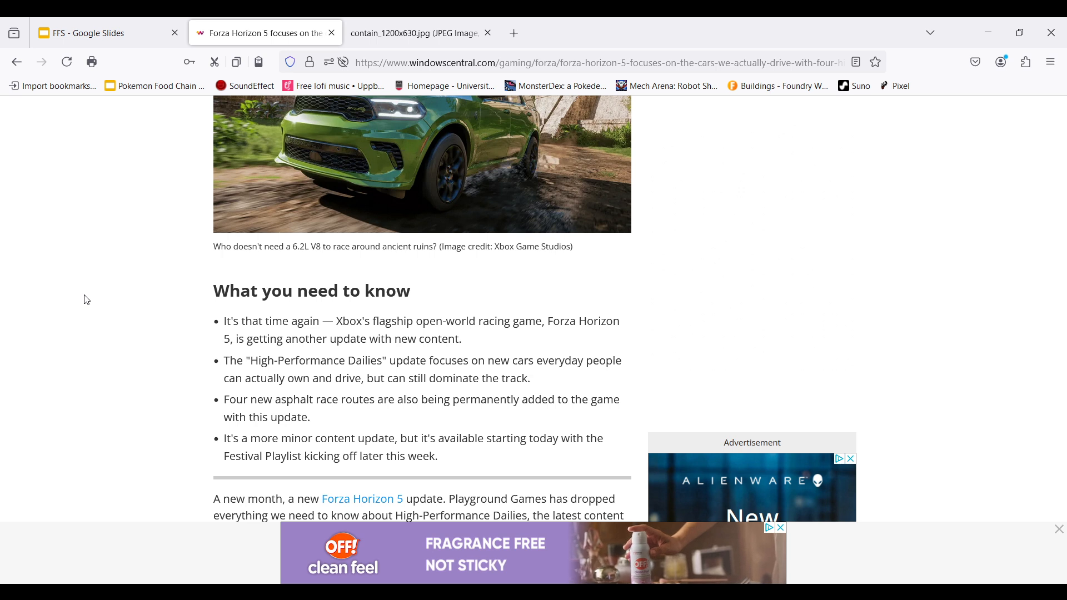
{"action": "scroll", "scroll_direction": "down", "scroll_amount": 3}
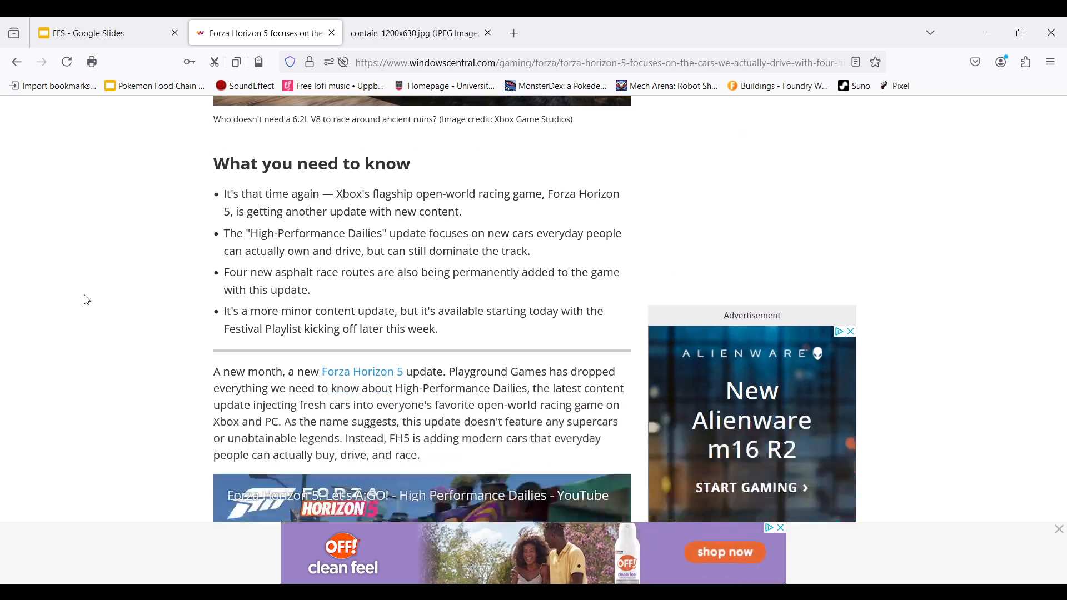
{"action": "scroll", "scroll_direction": "down", "scroll_amount": 3}
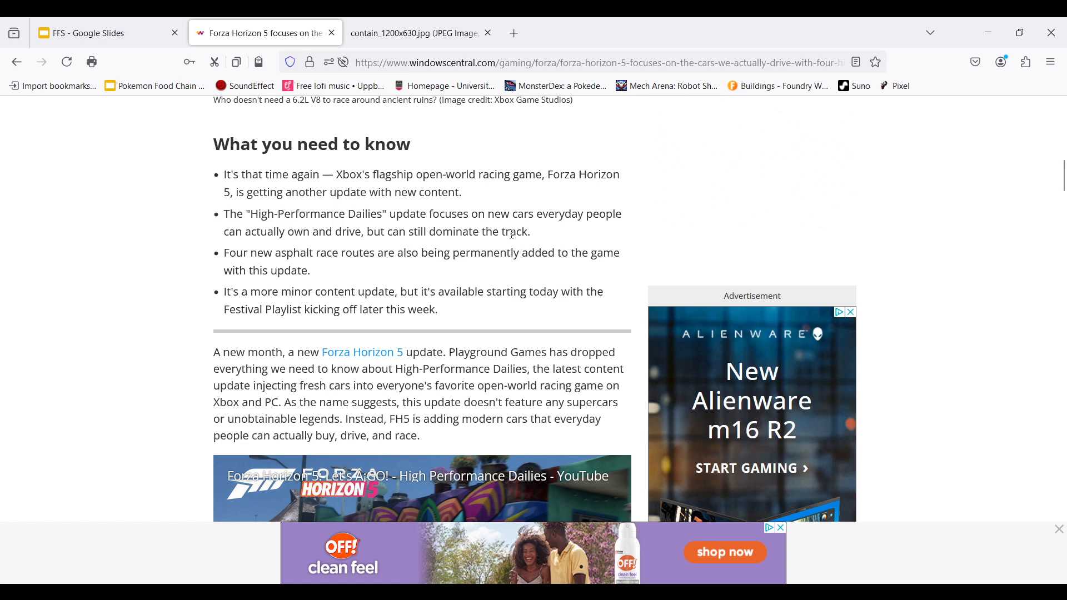
{"action": "mouse_move", "coordinate": [334, 249]}
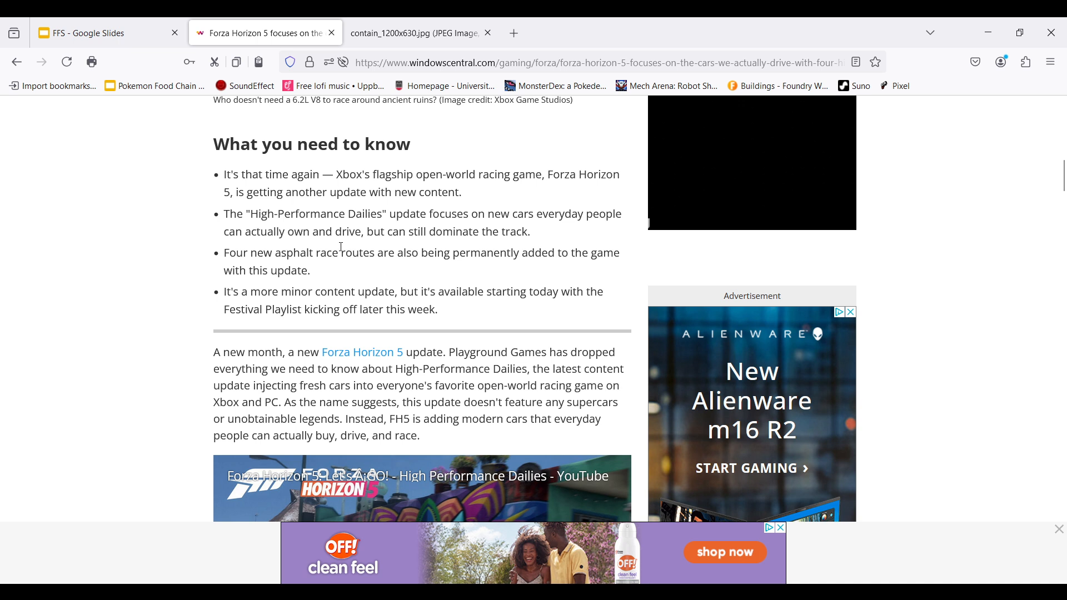
{"action": "mouse_move", "coordinate": [316, 248]}
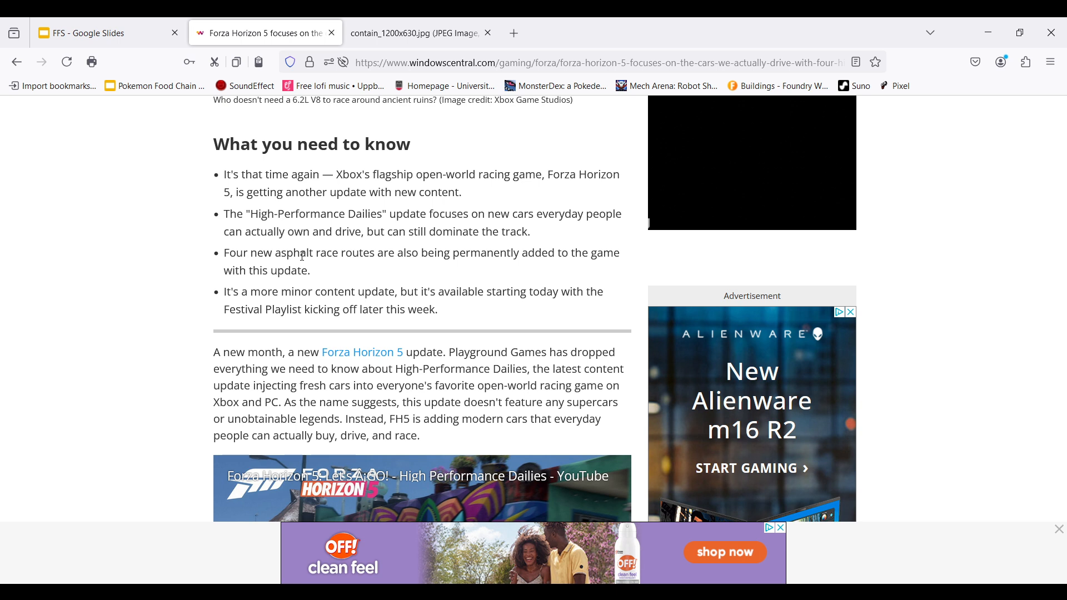
Scroll further to the 'Four new cars' bullet and the four new race routes list.
{"action": "scroll", "scroll_direction": "down", "scroll_amount": 3}
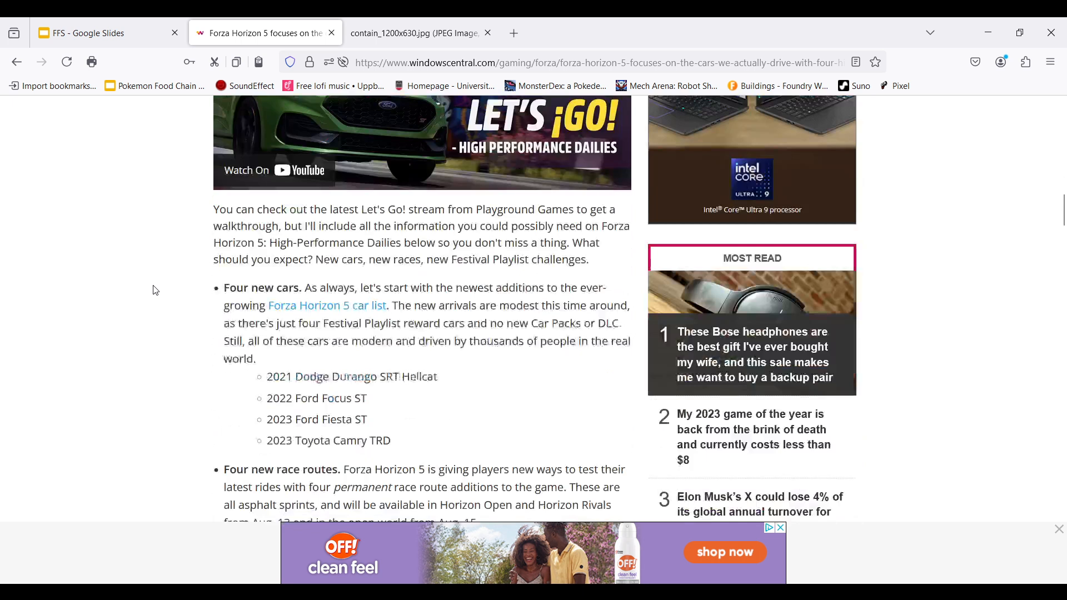
{"action": "scroll", "scroll_direction": "down", "scroll_amount": 3}
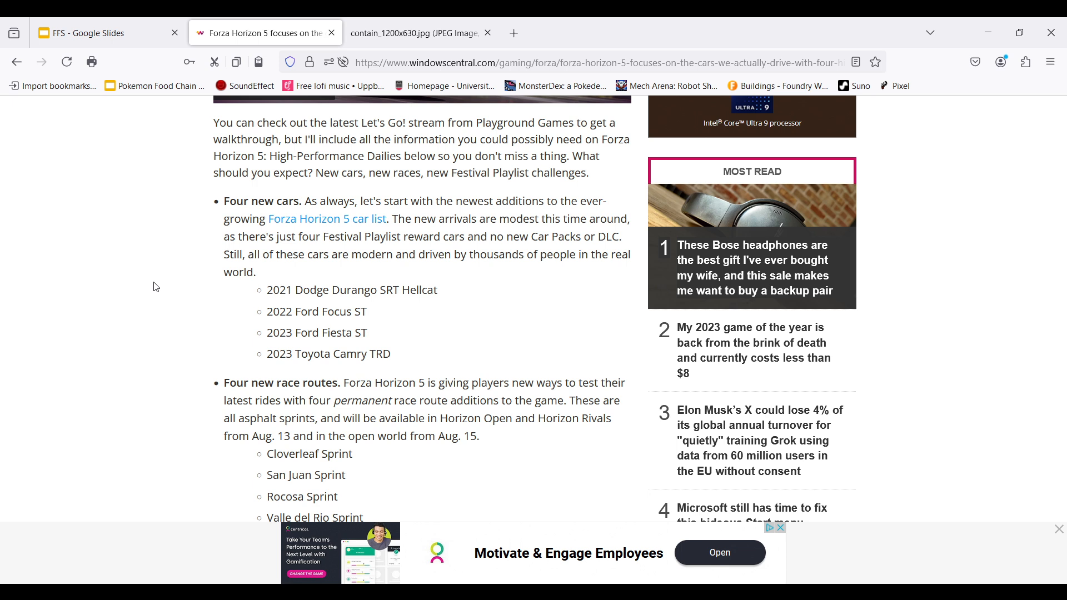
{"action": "left_click", "coordinate": [1057, 528]}
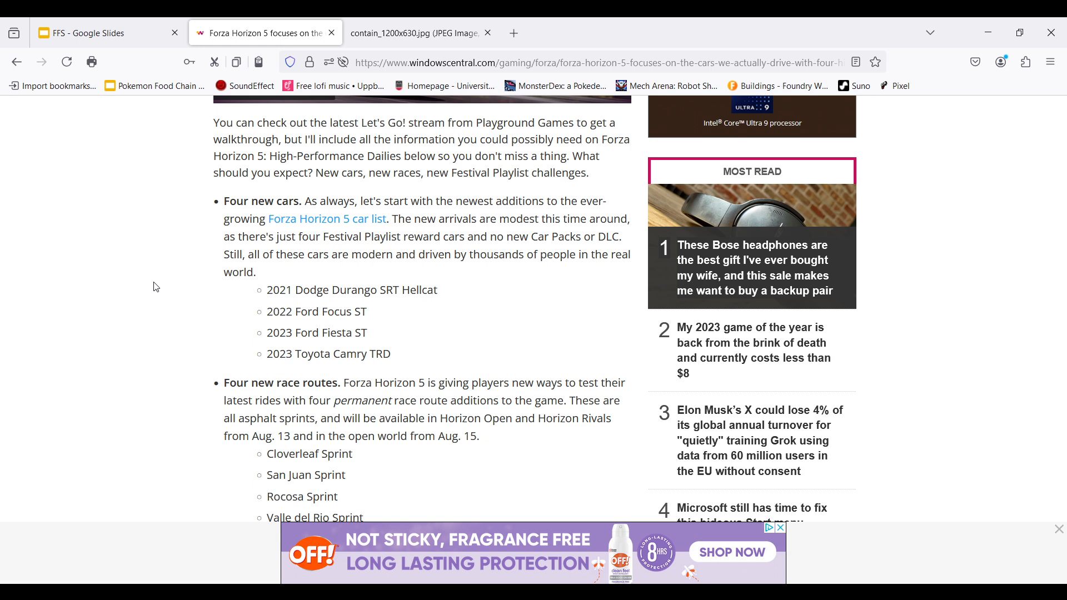
{"action": "left_click", "coordinate": [1059, 528]}
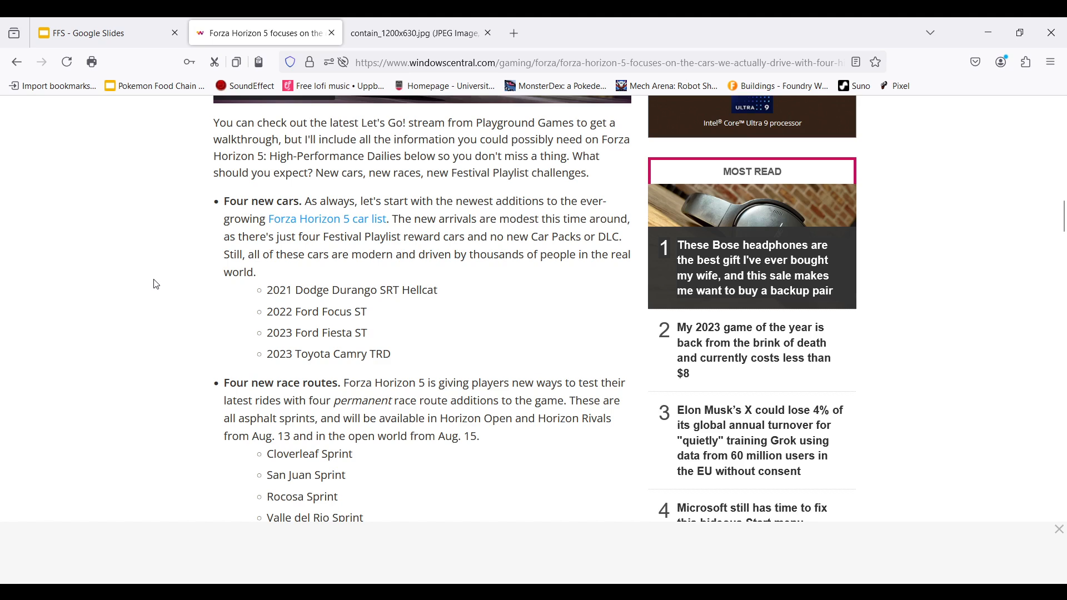
{"action": "scroll", "scroll_direction": "down", "scroll_amount": 3}
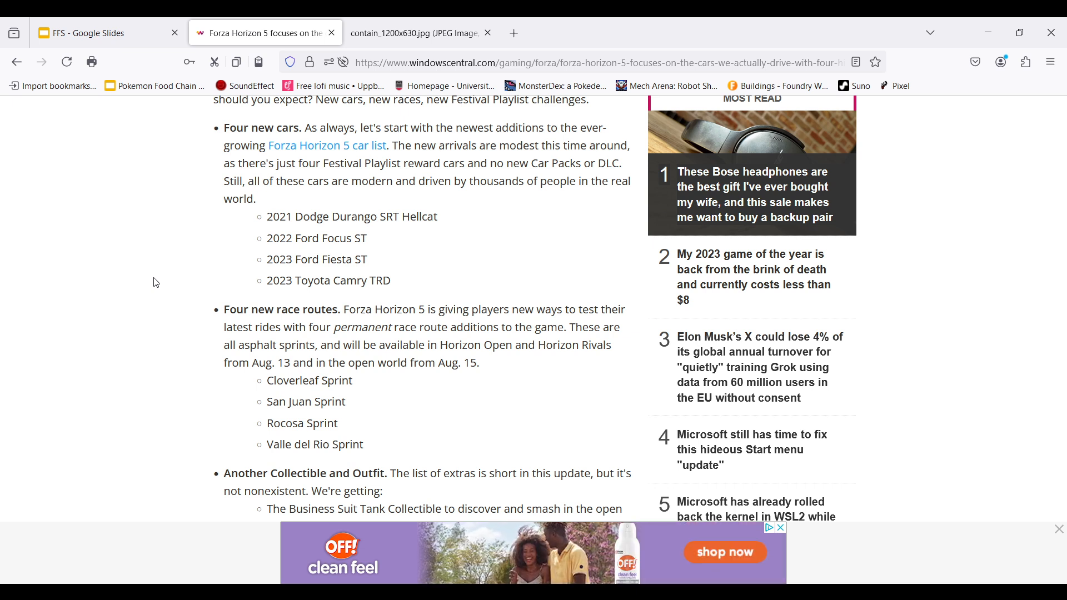
Scroll down toward the collectible and outfit details, then back up to the summary.
{"action": "scroll", "scroll_direction": "down", "scroll_amount": 3}
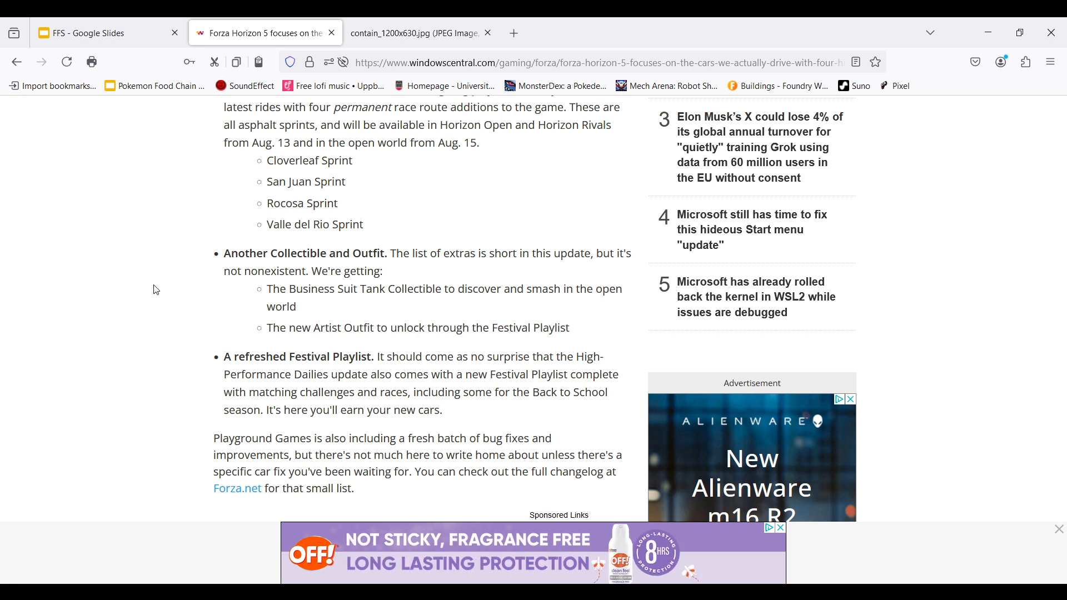
{"action": "scroll", "scroll_direction": "up", "scroll_amount": 3}
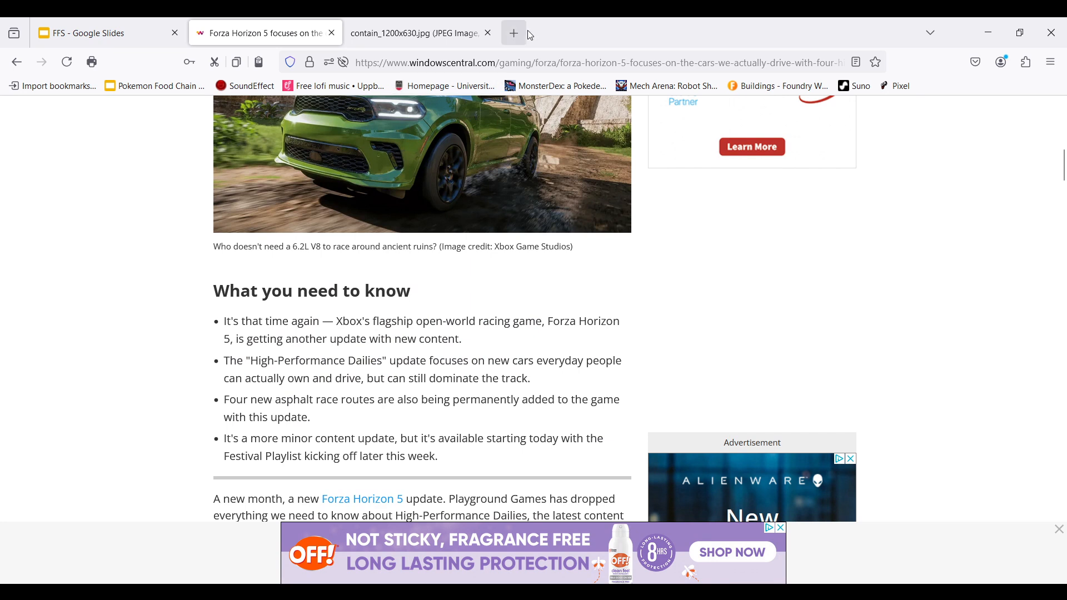
Look up the 2021 Dodge Durango SRT Hellcat on Google in another tab.
{"action": "scroll", "scroll_direction": "down", "scroll_amount": 3}
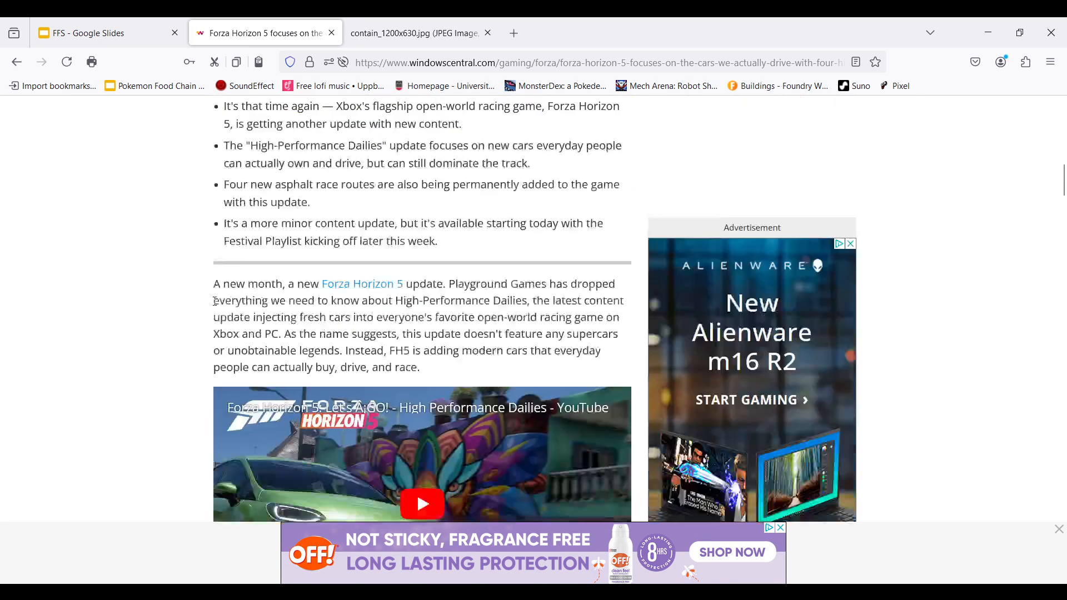
{"action": "scroll", "scroll_direction": "down", "scroll_amount": 3}
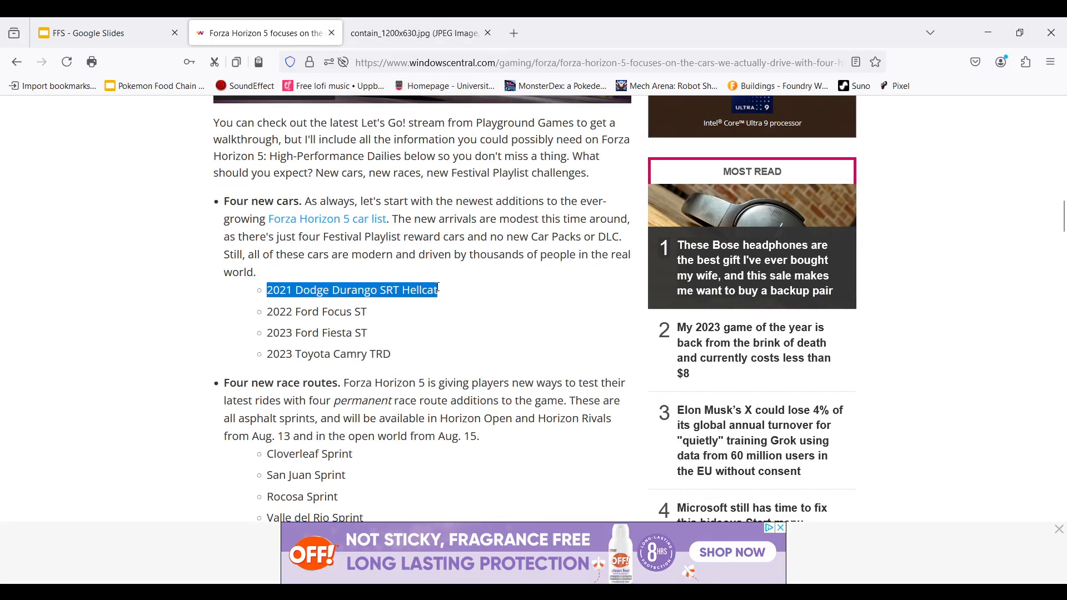
{"action": "left_click", "coordinate": [668, 32]}
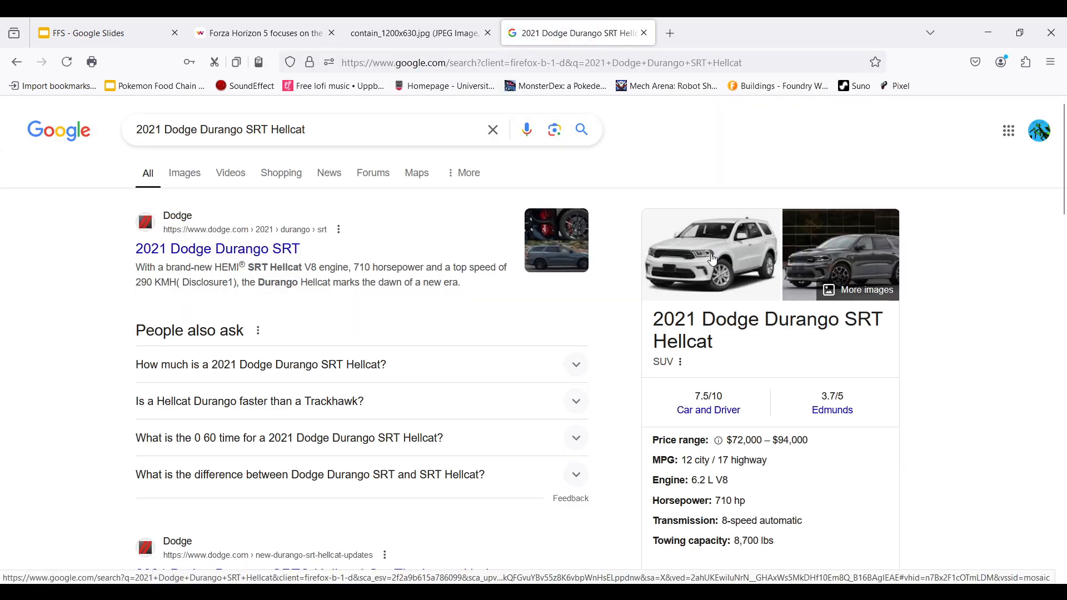
Return to the Windows Central article and scroll back to the four new cars list.
{"action": "left_click", "coordinate": [265, 33]}
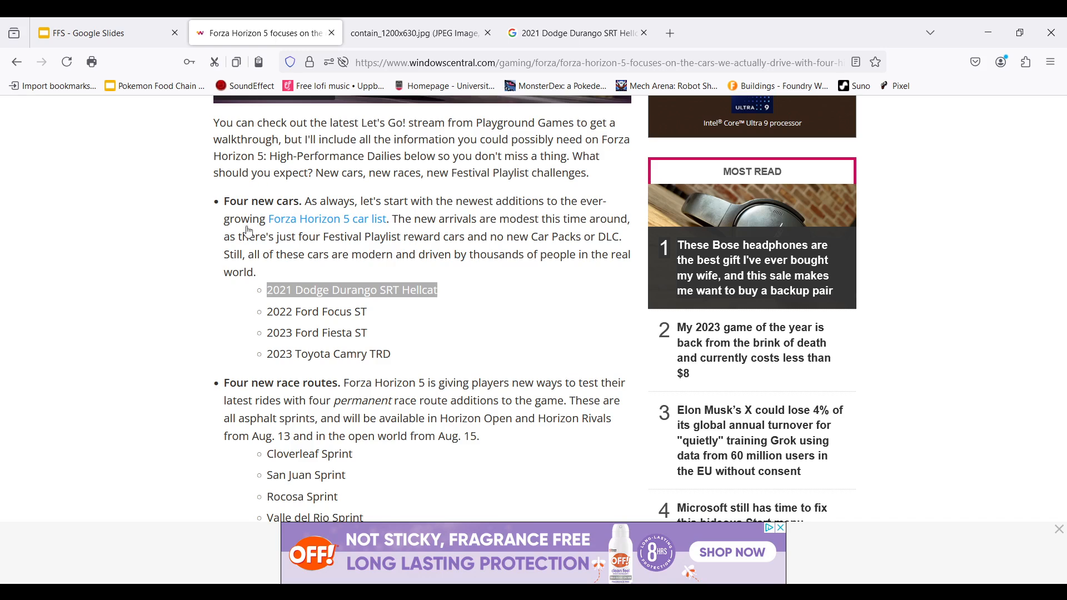
{"action": "scroll", "scroll_direction": "up", "scroll_amount": 3}
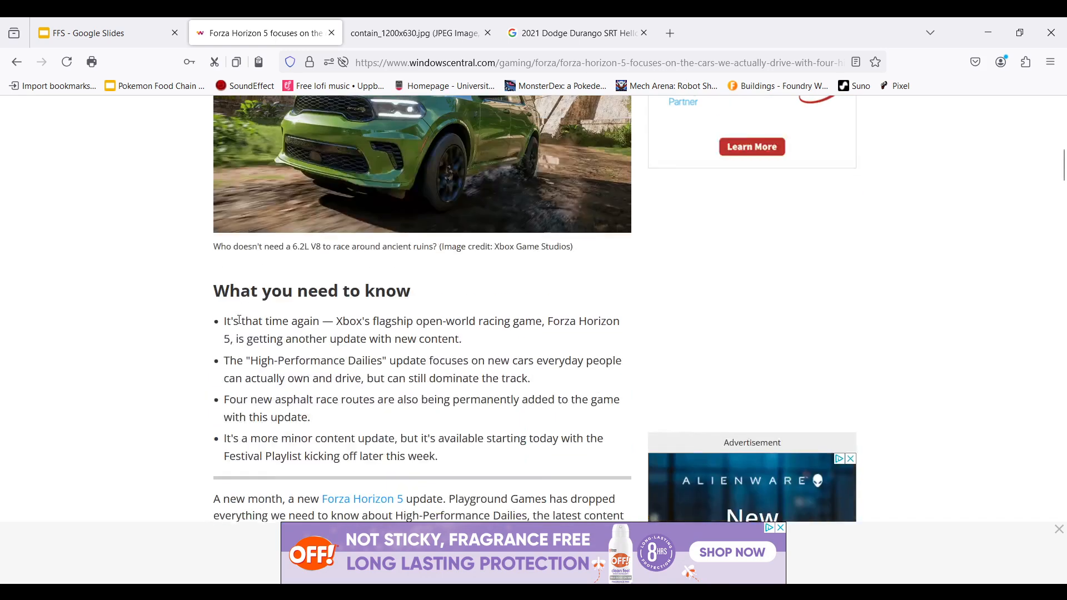
{"action": "scroll", "scroll_direction": "up", "scroll_amount": 3}
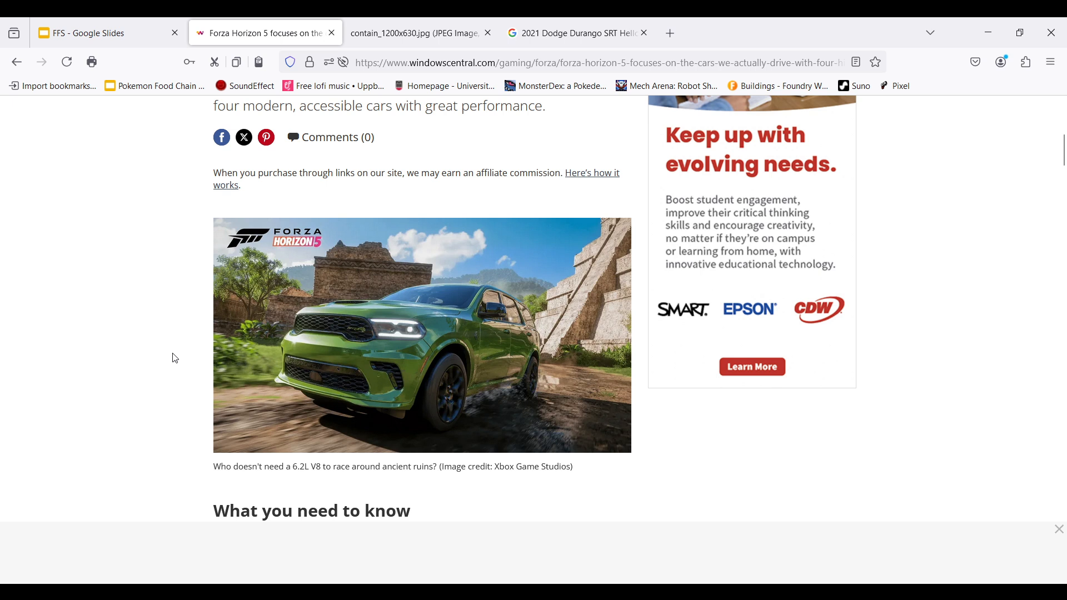
{"action": "scroll", "scroll_direction": "down", "scroll_amount": 3}
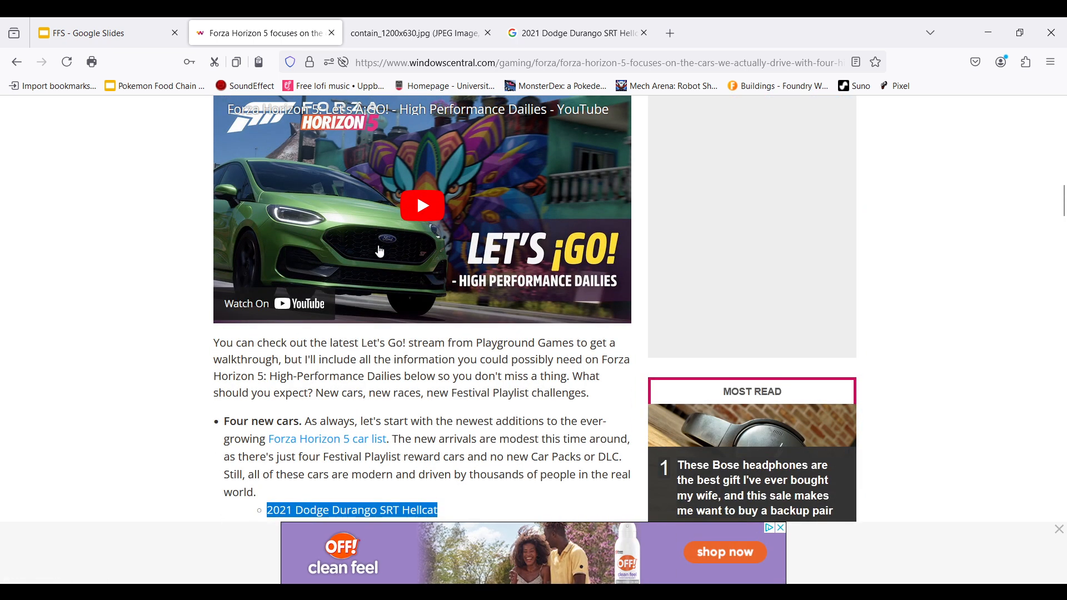
Search Google for 'ford focus', then return to the article's new cars list.
{"action": "left_click", "coordinate": [577, 33]}
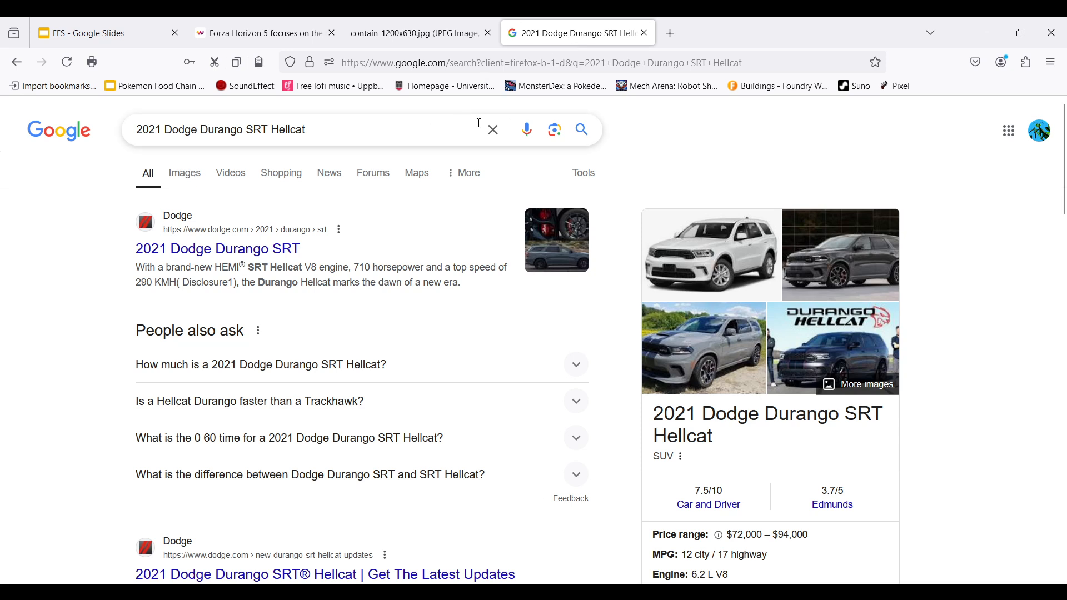
{"action": "type", "text": "fo"}
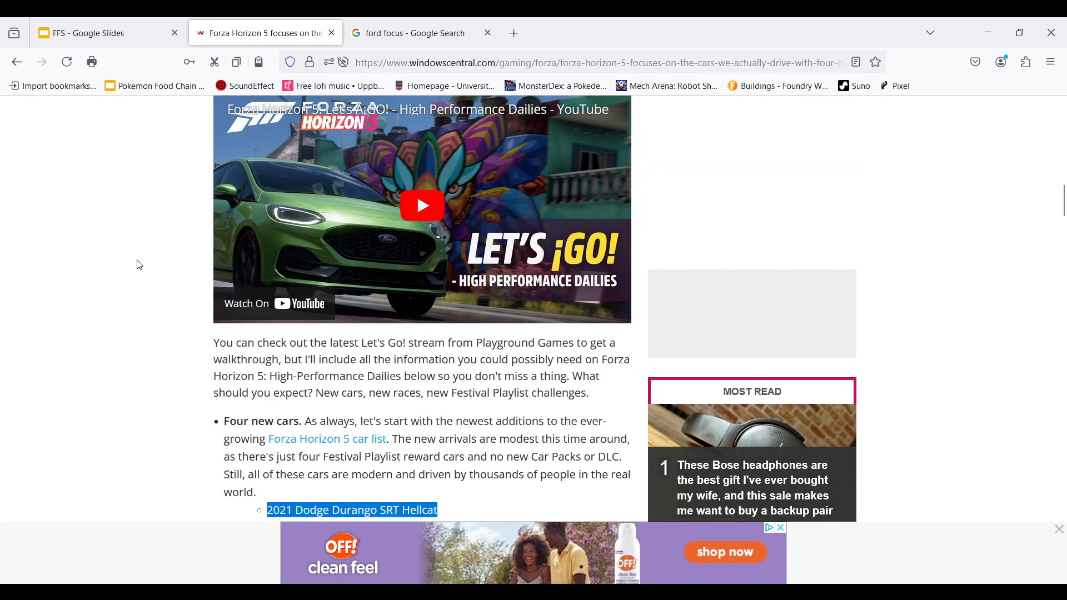
{"action": "scroll", "scroll_direction": "down", "scroll_amount": 3}
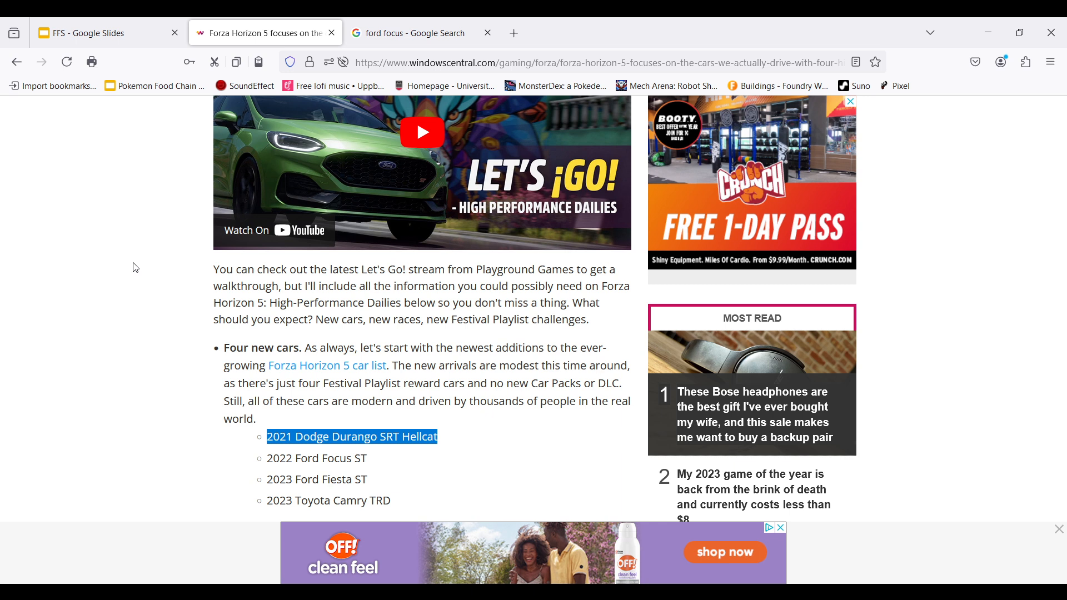
{"action": "mouse_move", "coordinate": [186, 252]}
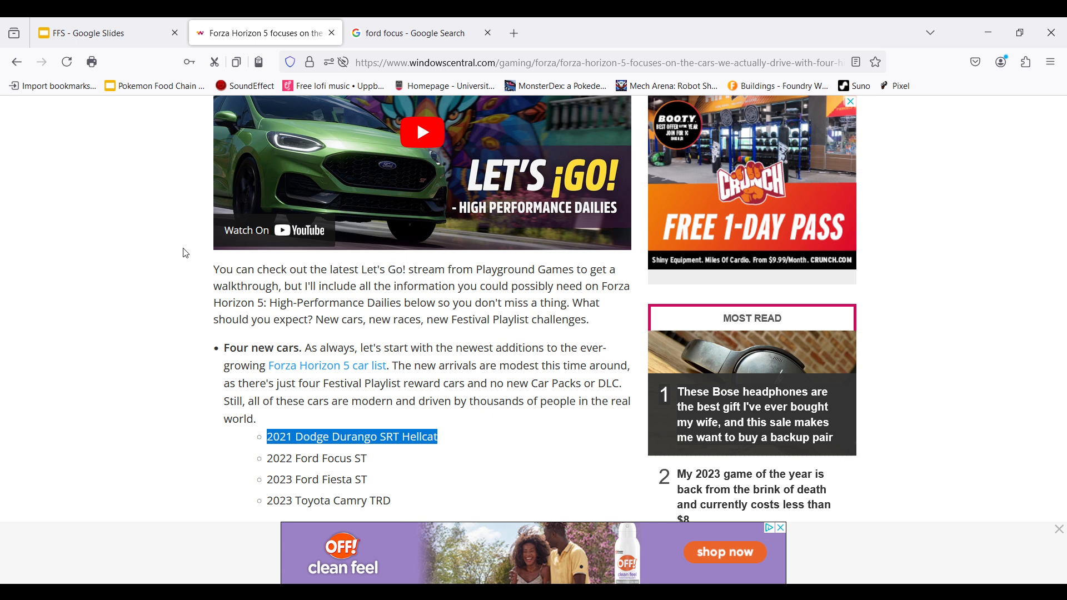
Search Google for 'toyota camry 2023' and review its mid-size car details panel.
{"action": "left_click", "coordinate": [408, 33]}
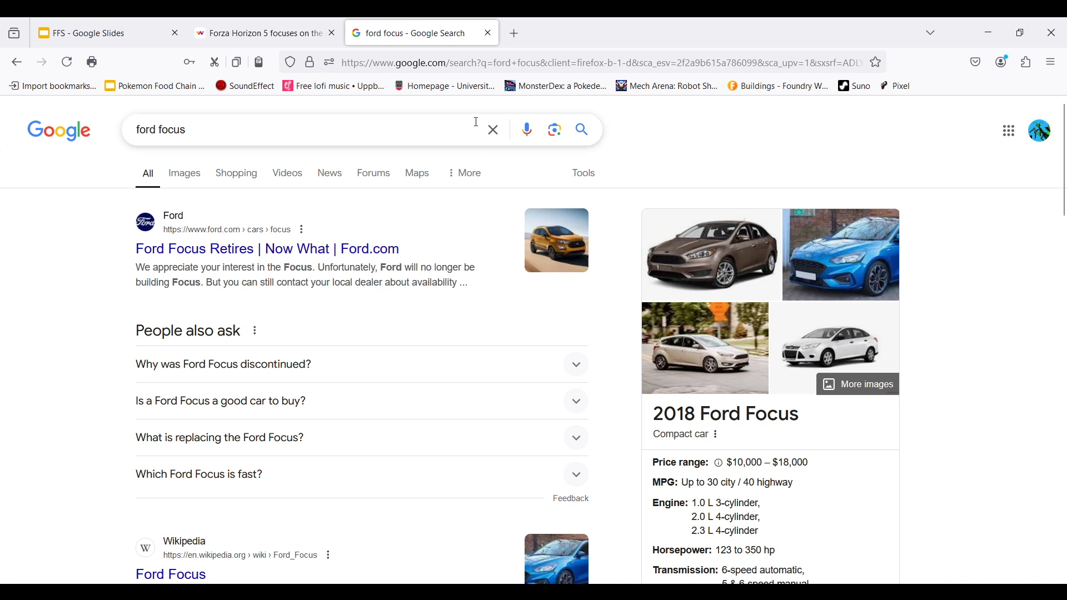
{"action": "type", "text": "toyota camry"}
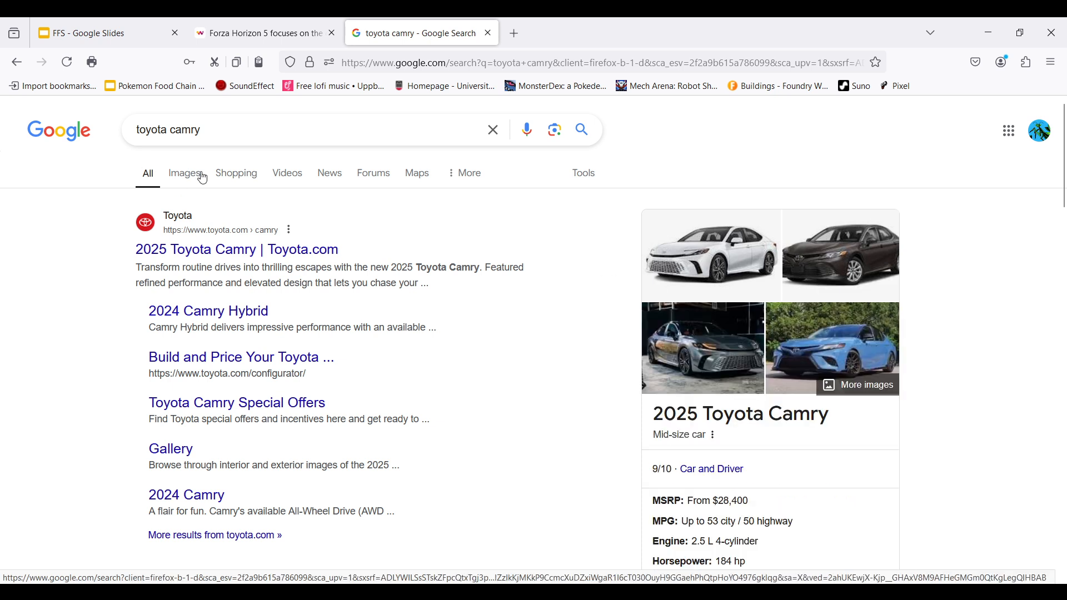
{"action": "left_click", "coordinate": [306, 130]}
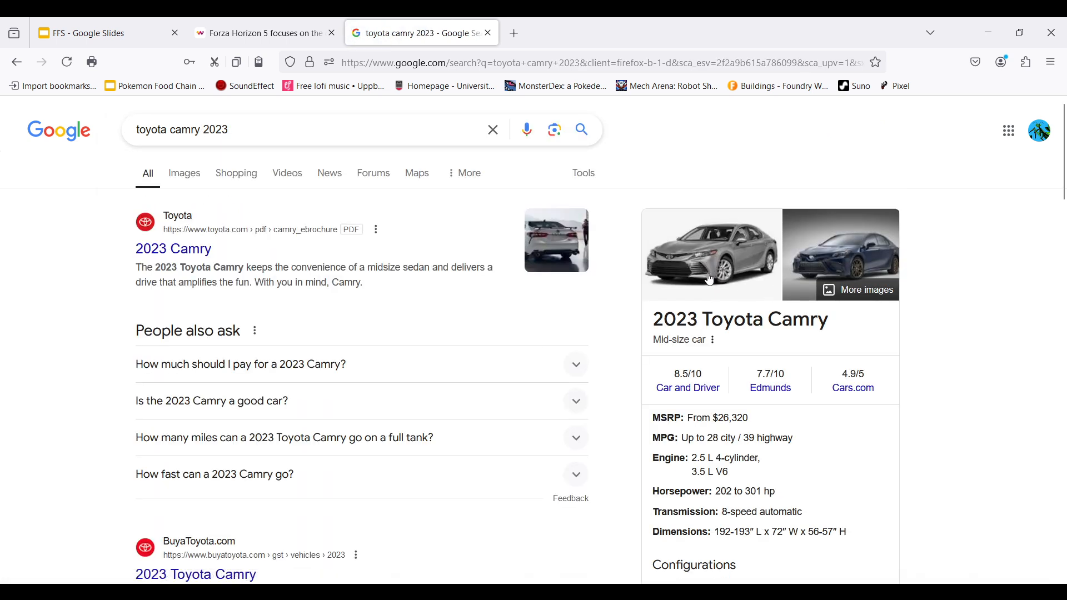
{"action": "left_click", "coordinate": [710, 255]}
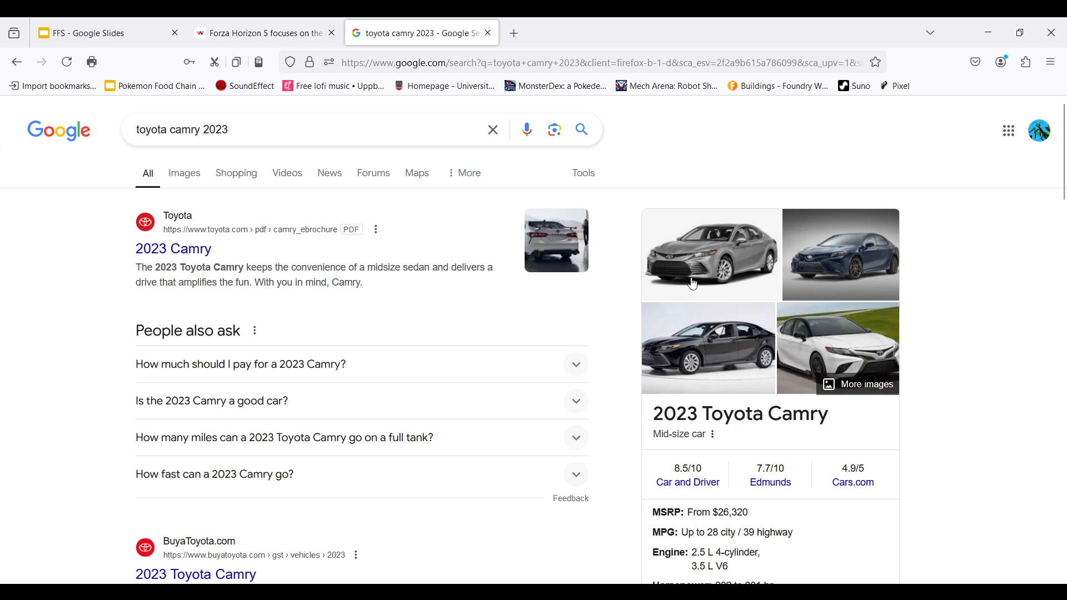
{"action": "mouse_move", "coordinate": [705, 261]}
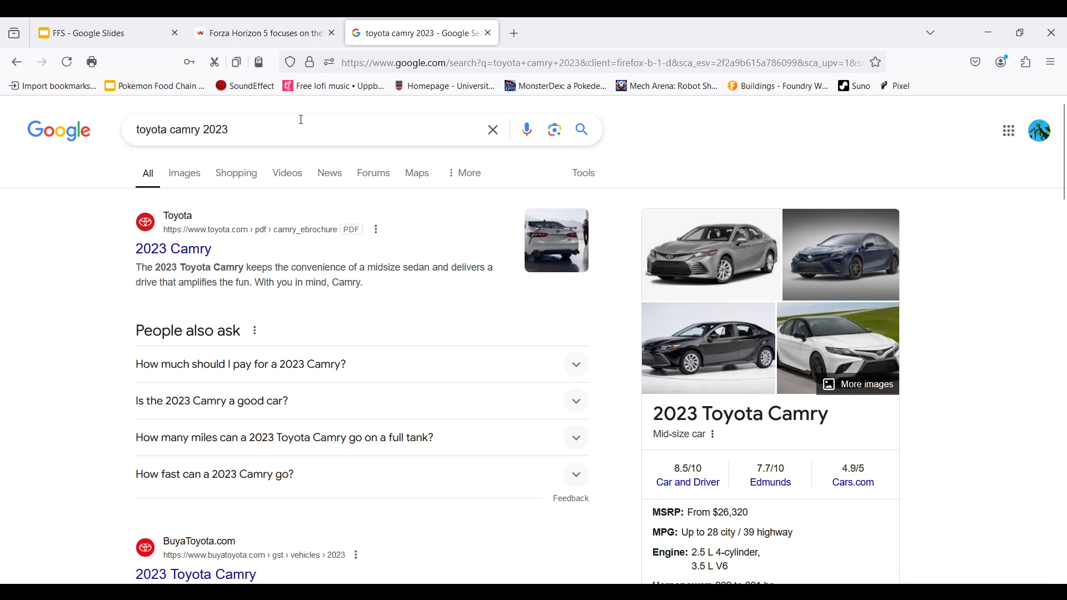
{"action": "mouse_move", "coordinate": [49, 220]}
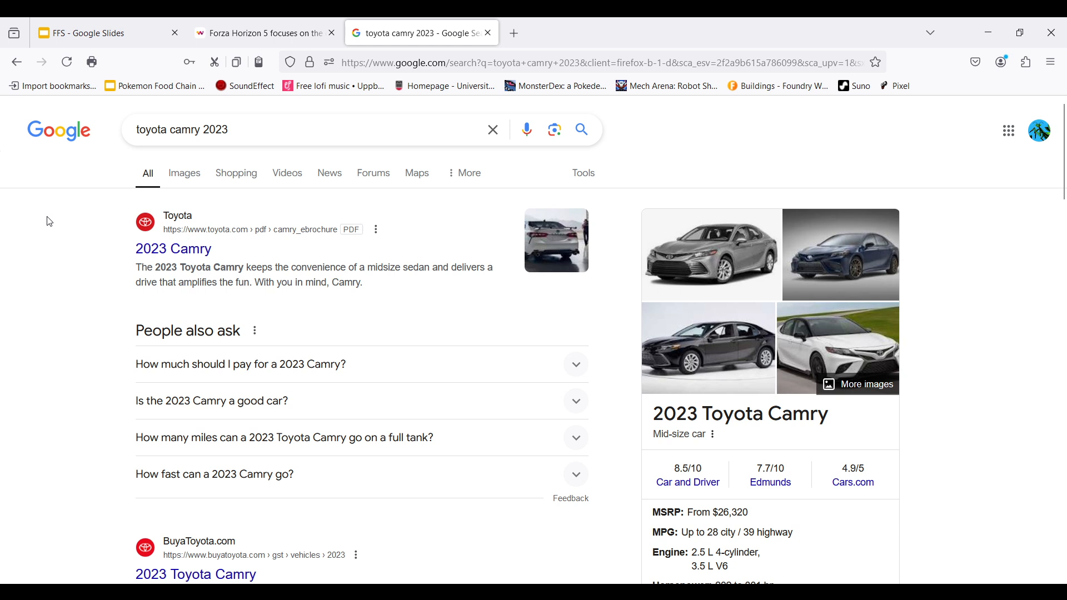
{"action": "mouse_move", "coordinate": [50, 205]}
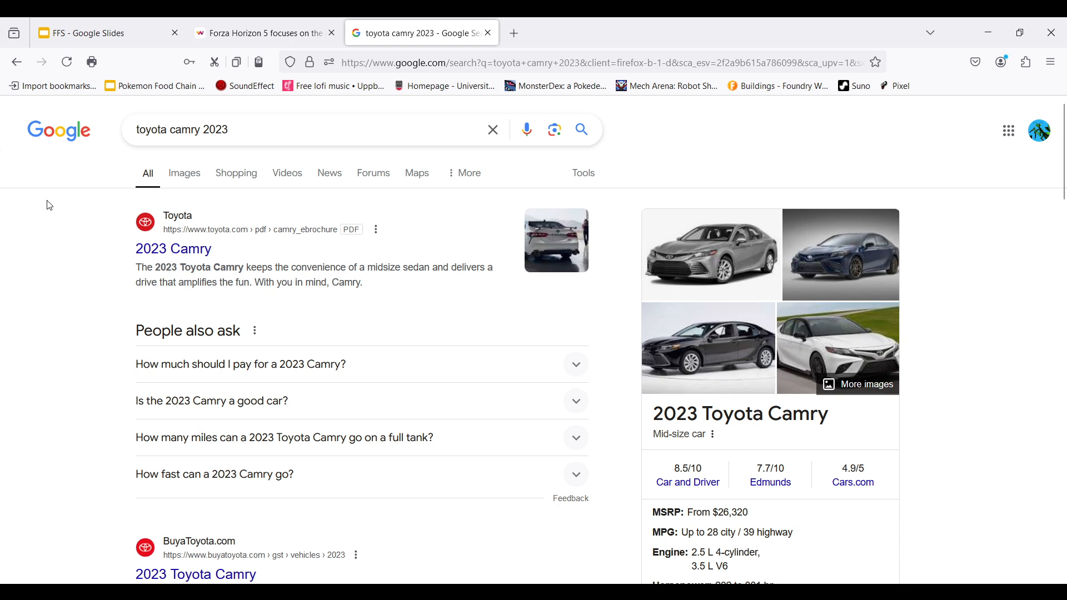
{"action": "mouse_move", "coordinate": [491, 129]}
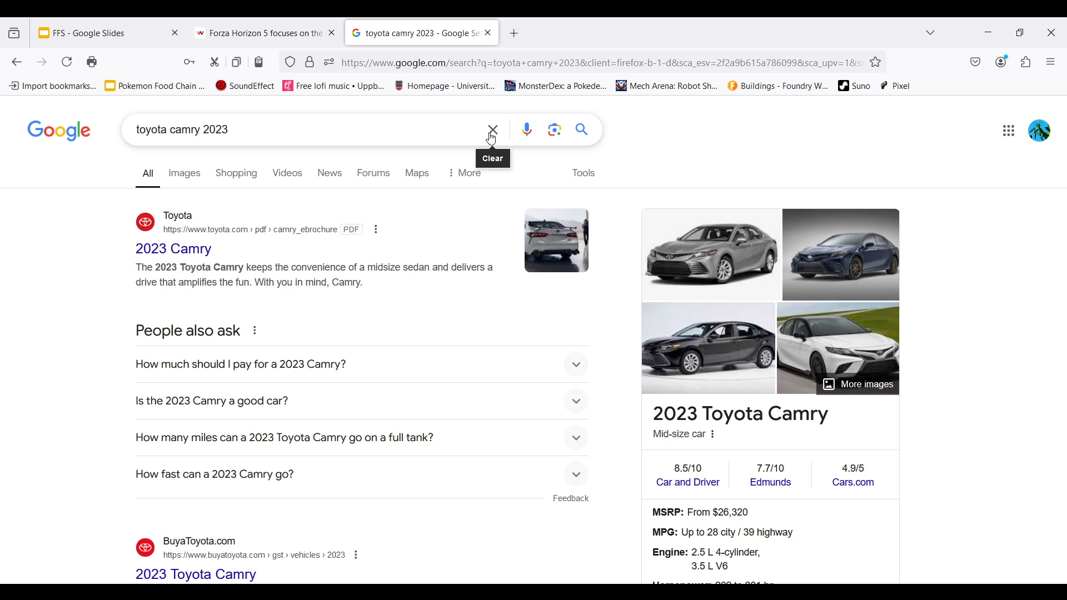
{"action": "mouse_move", "coordinate": [527, 130]}
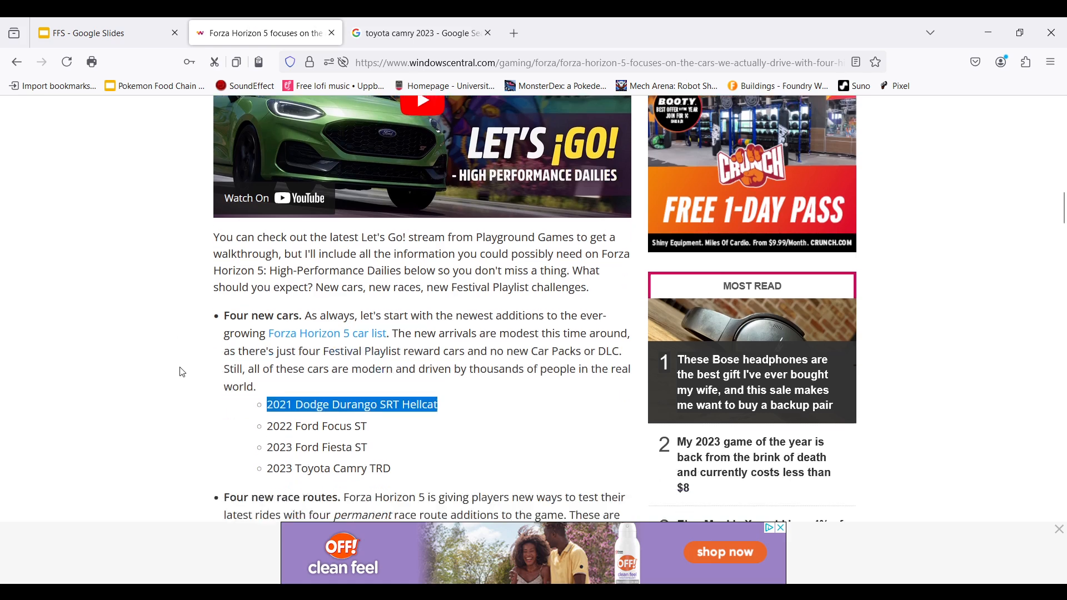
View Google image results for the 2023 Ford Fiesta ST, then close the search tab.
{"action": "scroll", "scroll_direction": "down", "scroll_amount": 3}
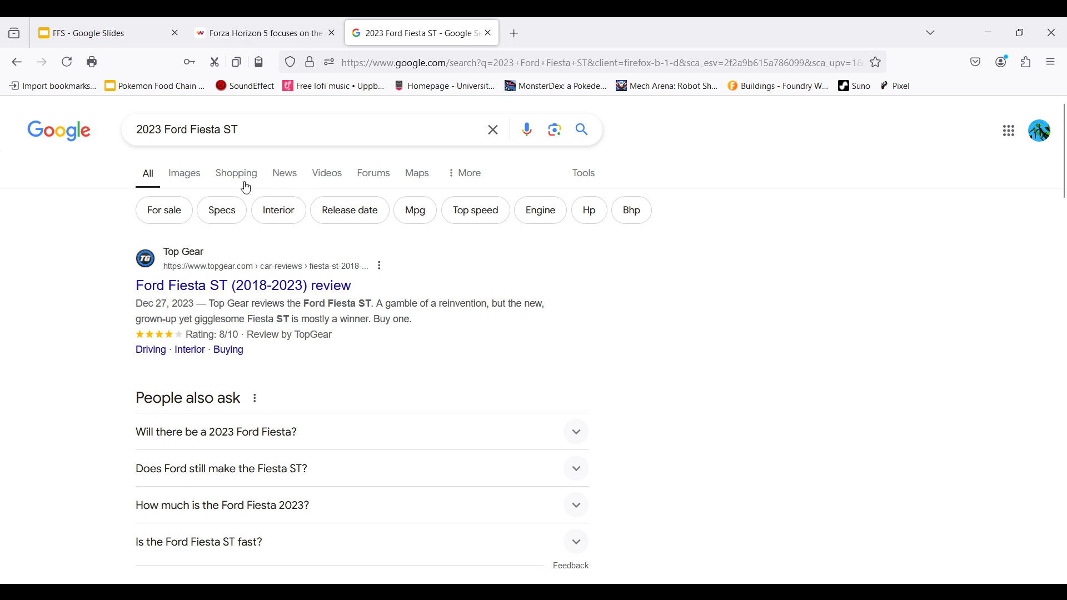
{"action": "left_click", "coordinate": [184, 172]}
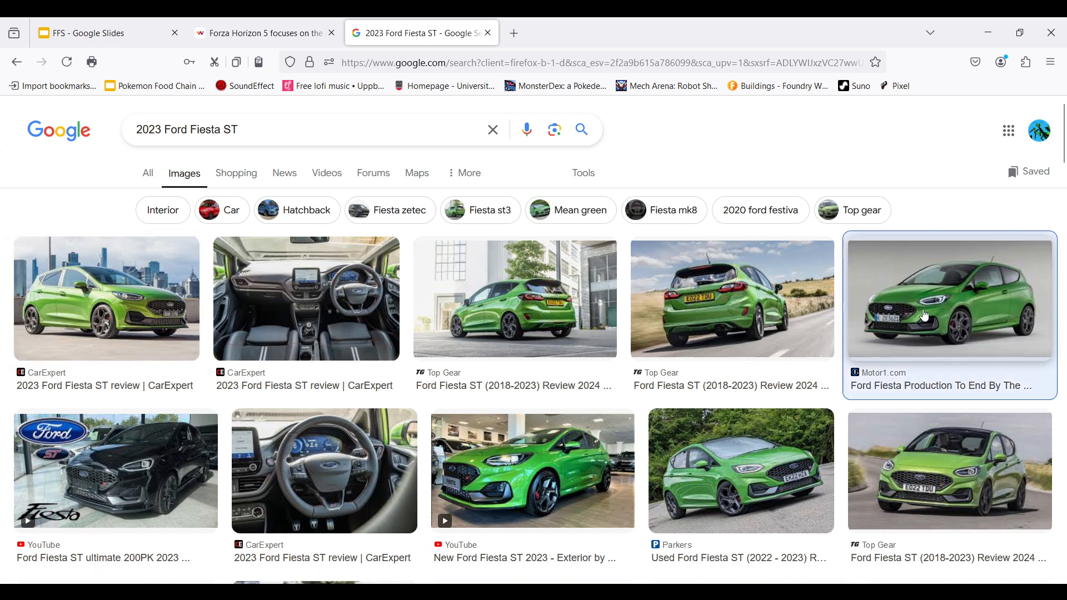
{"action": "left_click", "coordinate": [948, 298]}
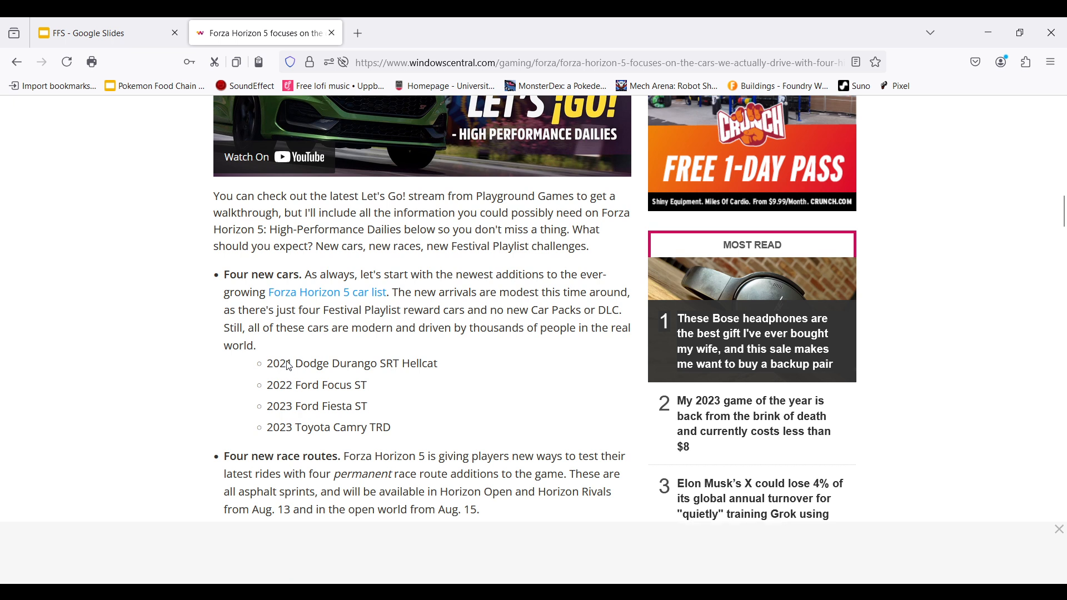
{"action": "mouse_move", "coordinate": [285, 333]}
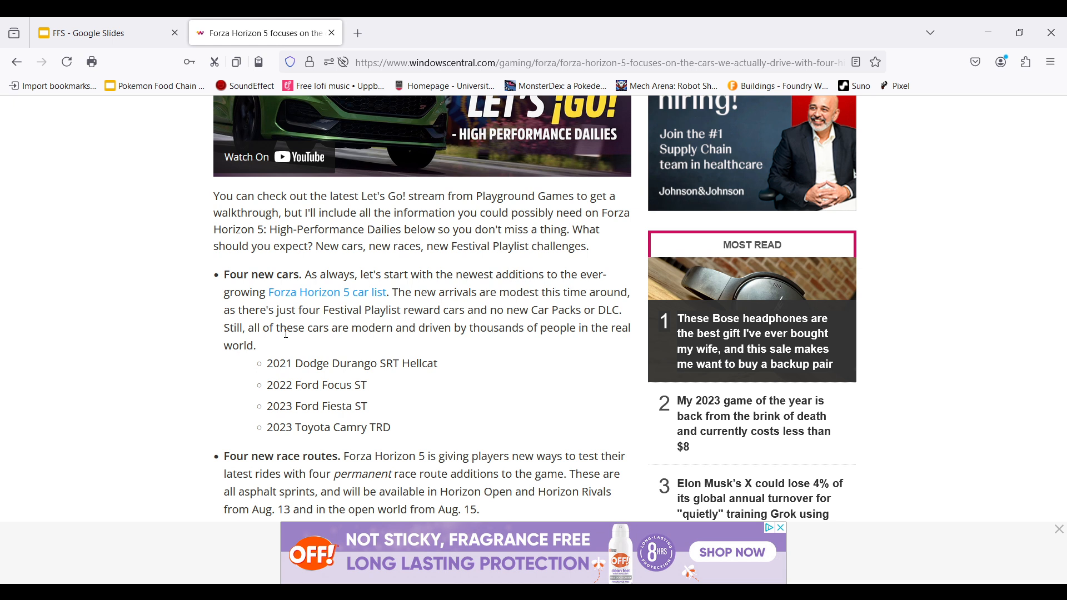
Scroll the article back up to the 'What you need to know' summary bullets.
{"action": "scroll", "scroll_direction": "up", "scroll_amount": 3}
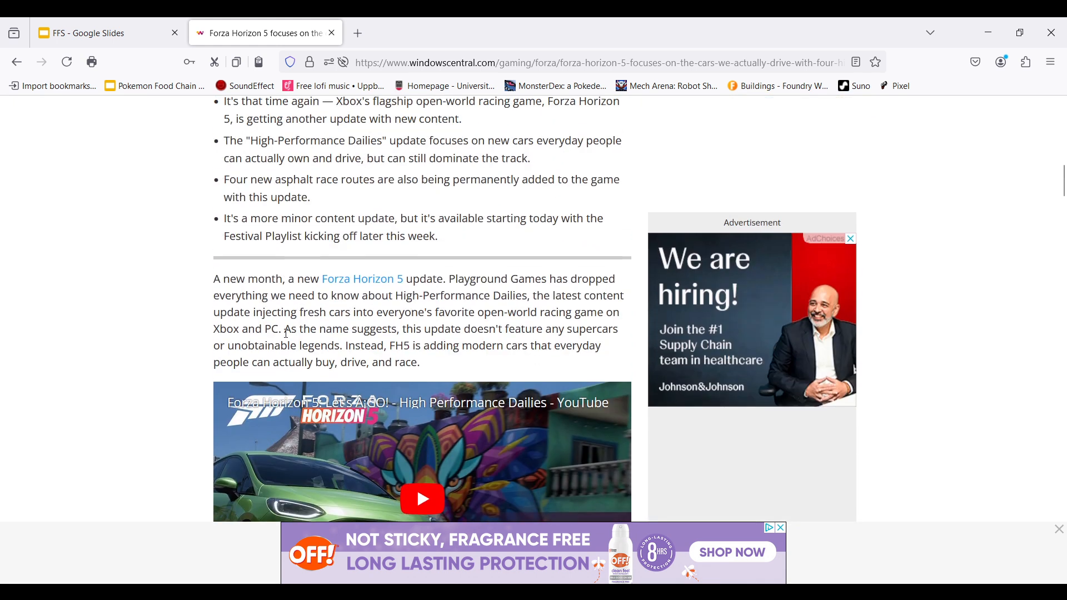